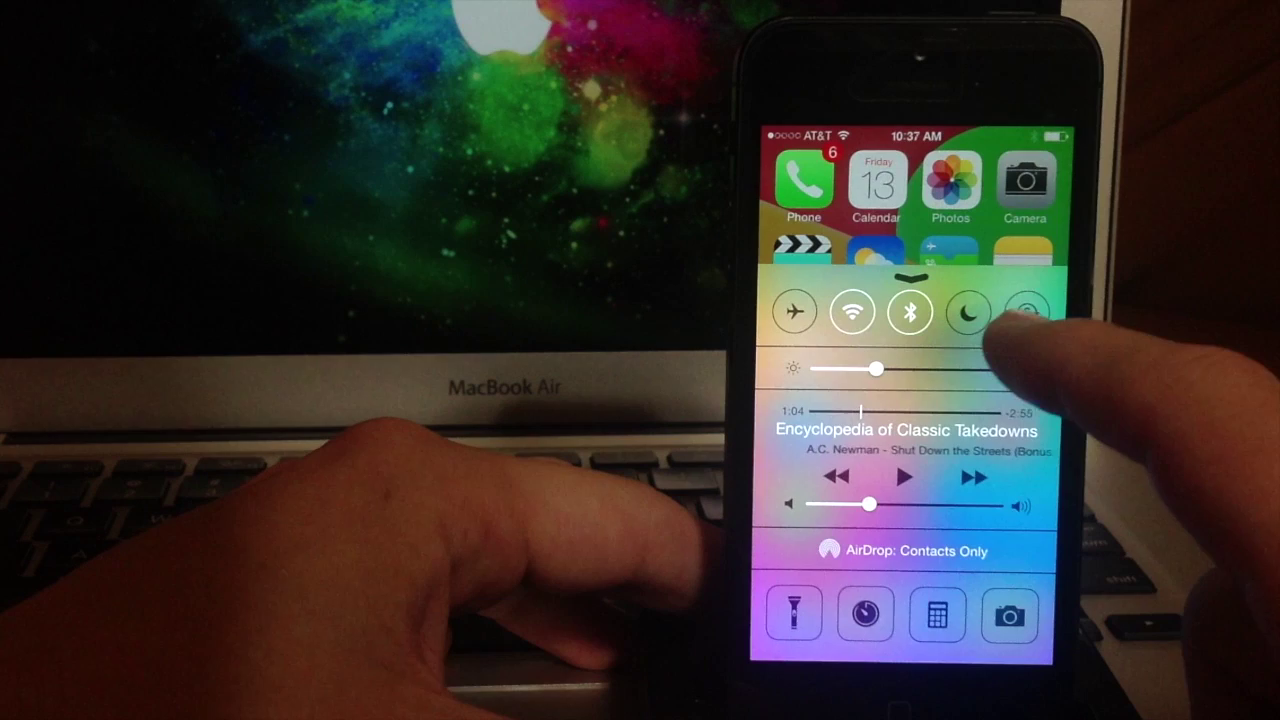
- Turn on Portrait Orientation Lock so its confirmation banner appears
left_click(1028, 312)
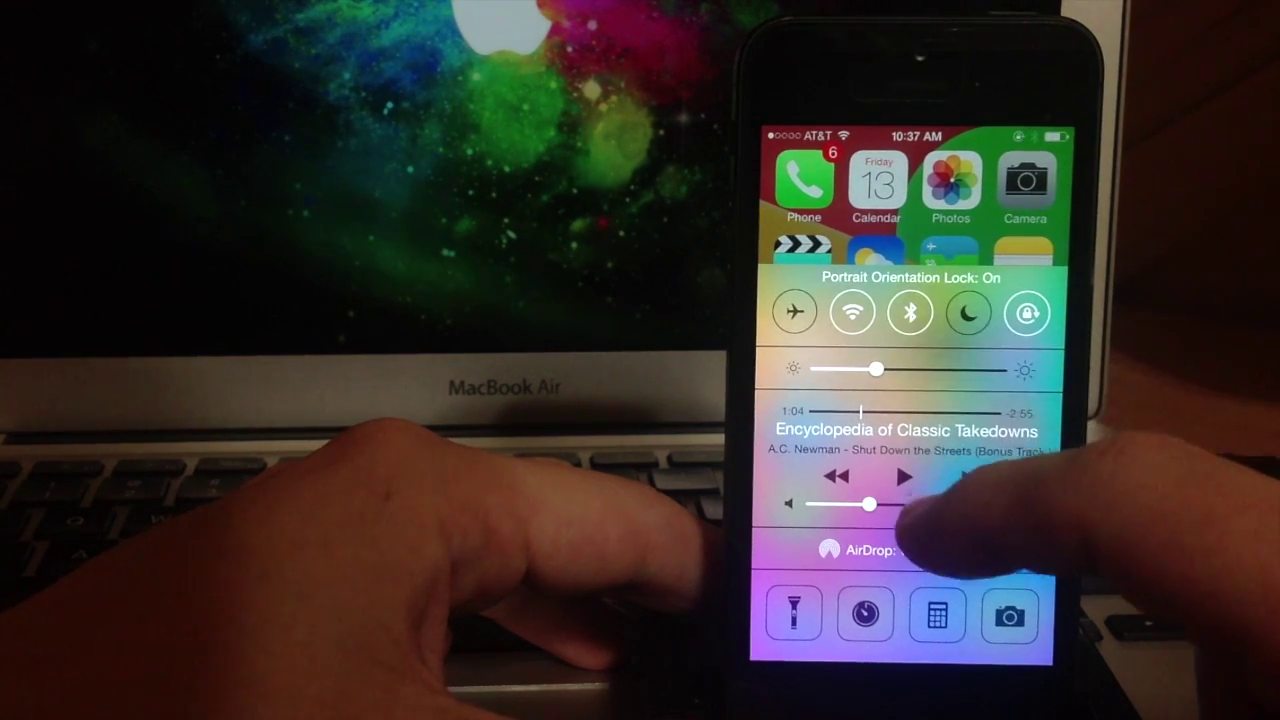